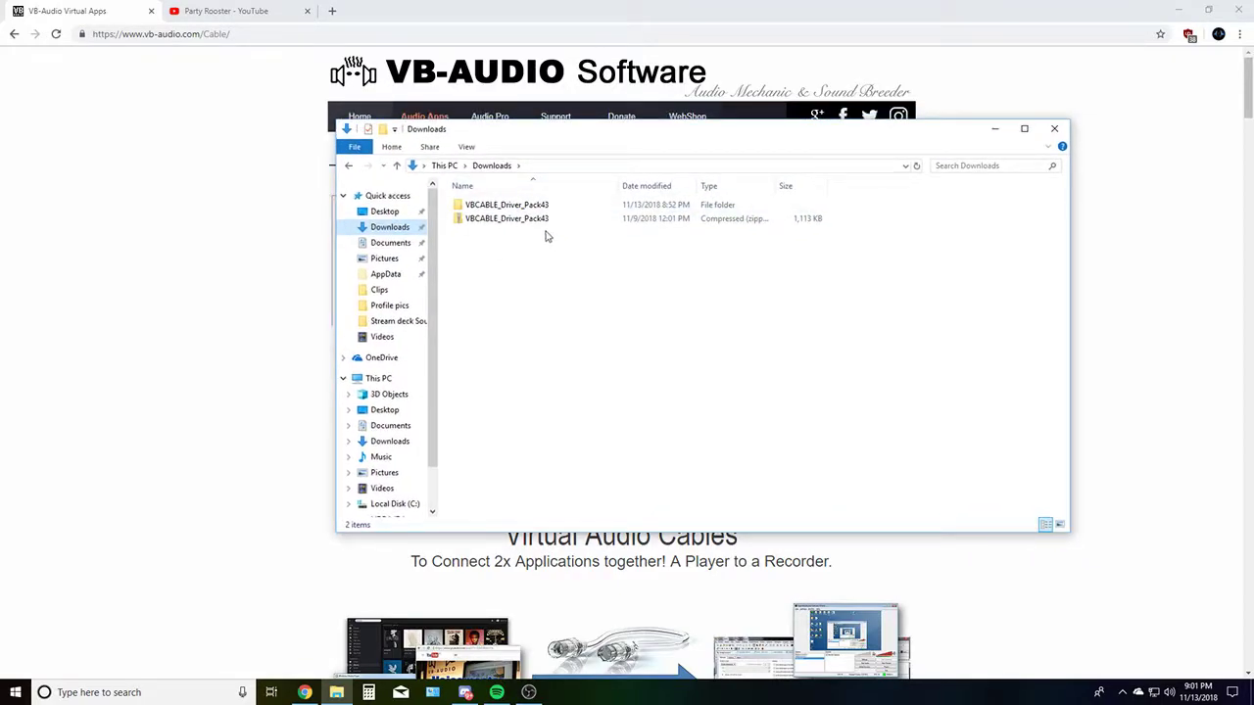
Extract the VBCABLE_Driver_Pack43 zip, replacing existing files, and reposition the opened folder window.
right_click(506, 218)
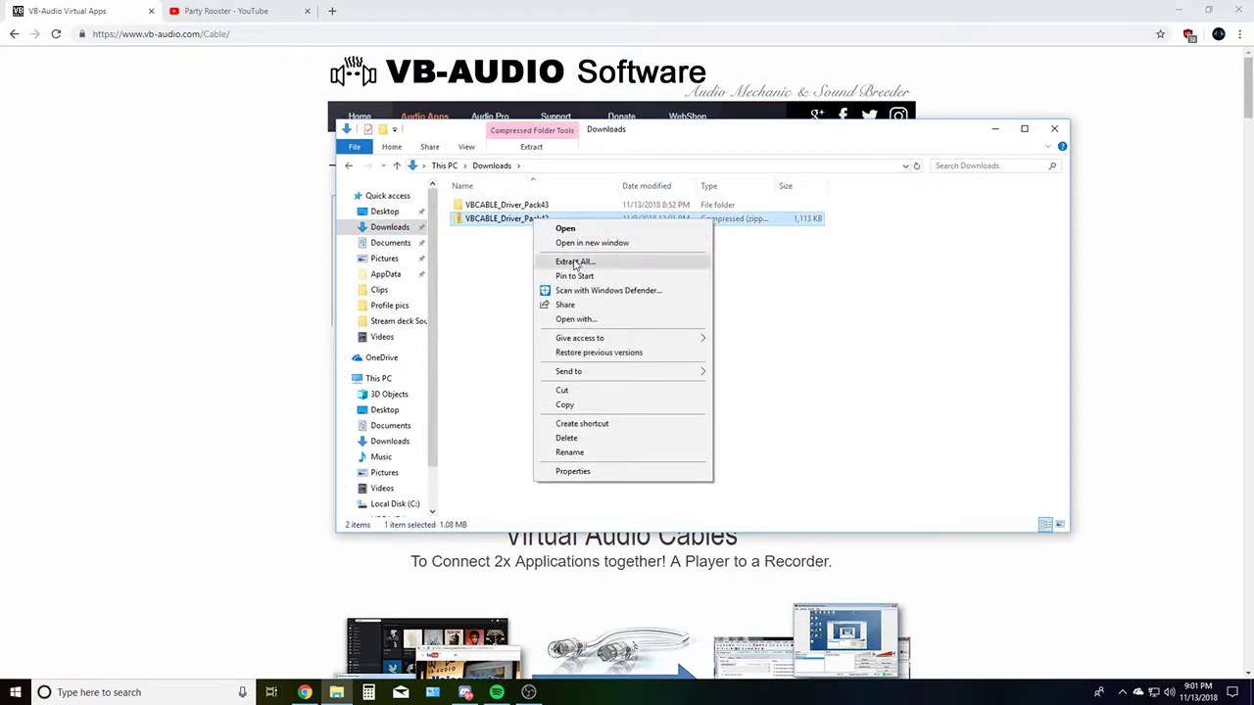
click(577, 263)
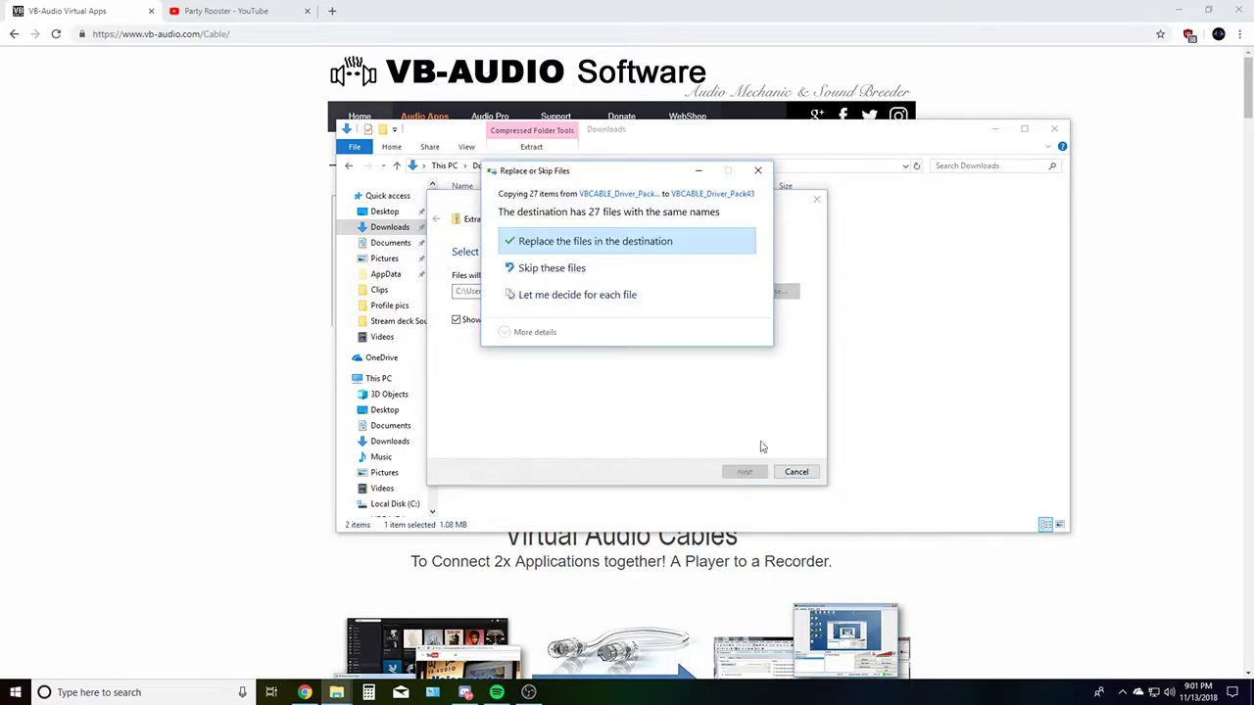
click(596, 241)
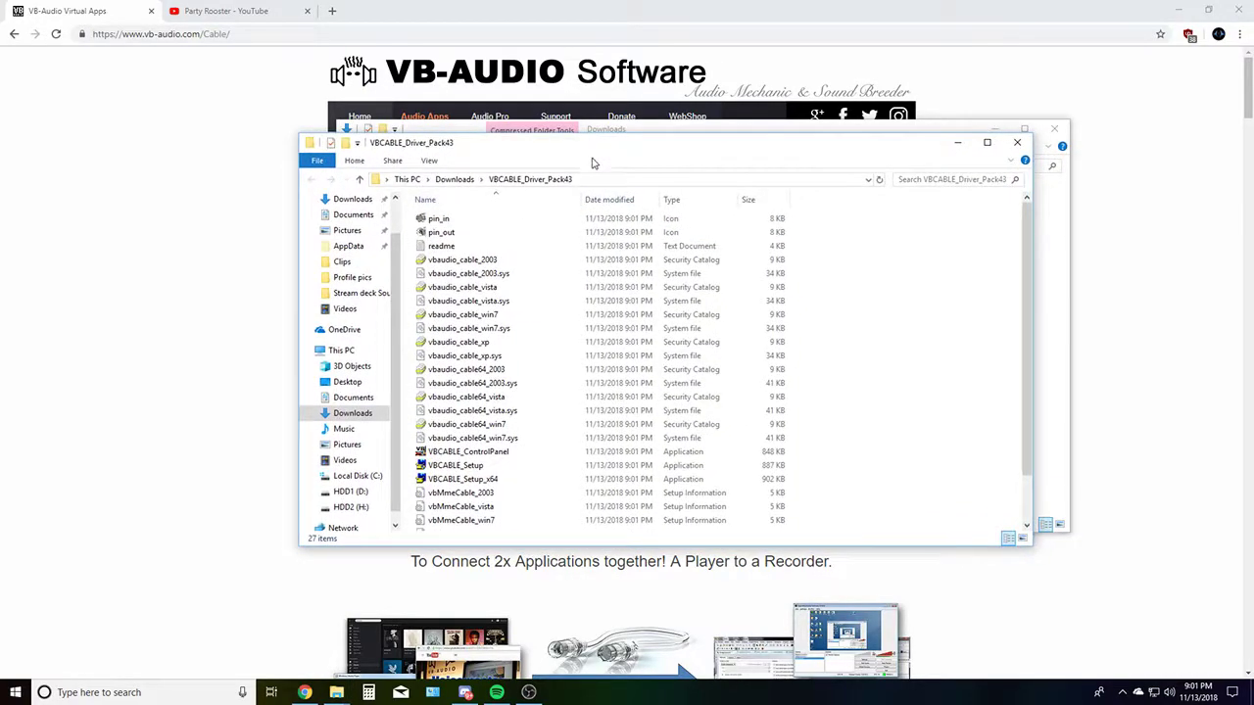
drag(591, 141, 595, 161)
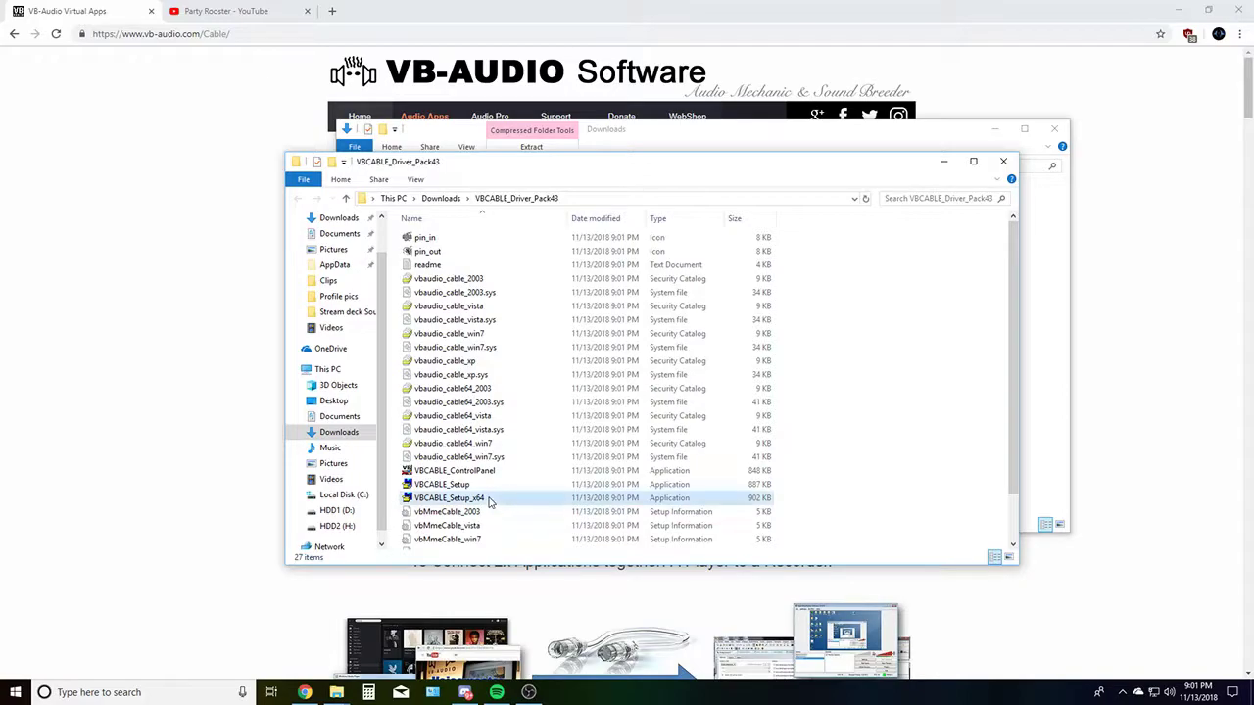
Launch VBCABLE_Setup_x64, which reports the cable driver is already installed.
double_click(446, 498)
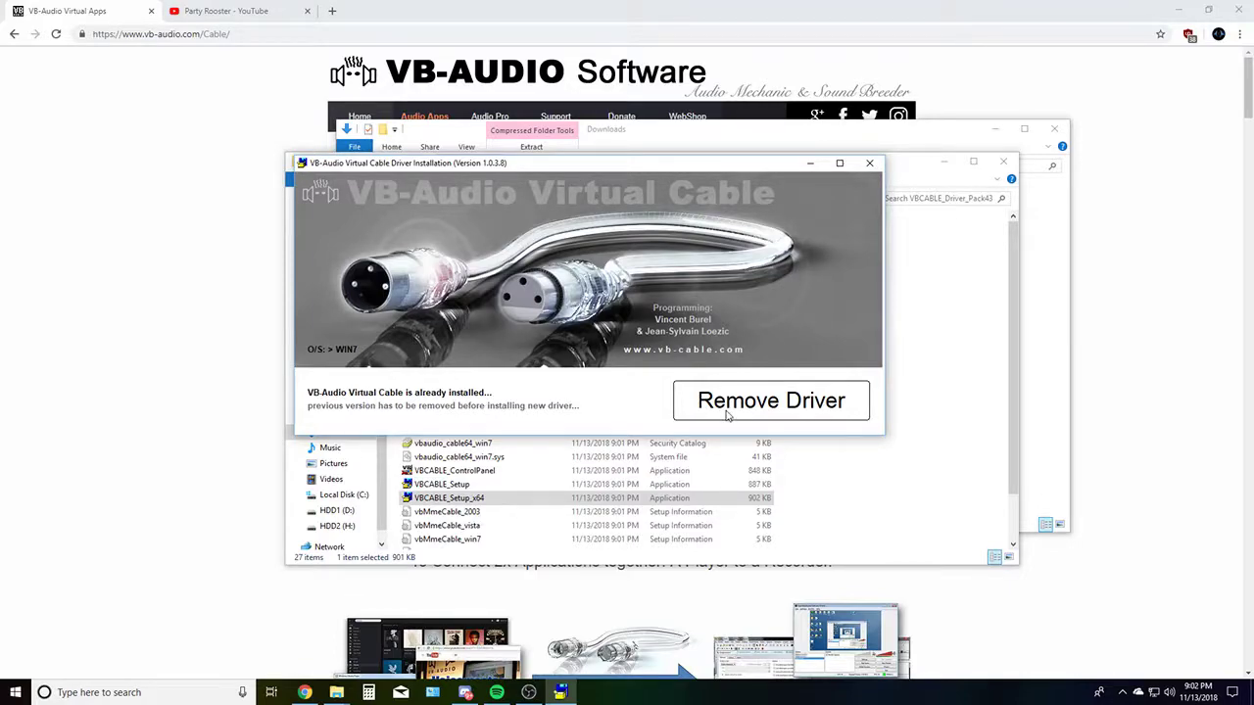
mouse_move(662, 168)
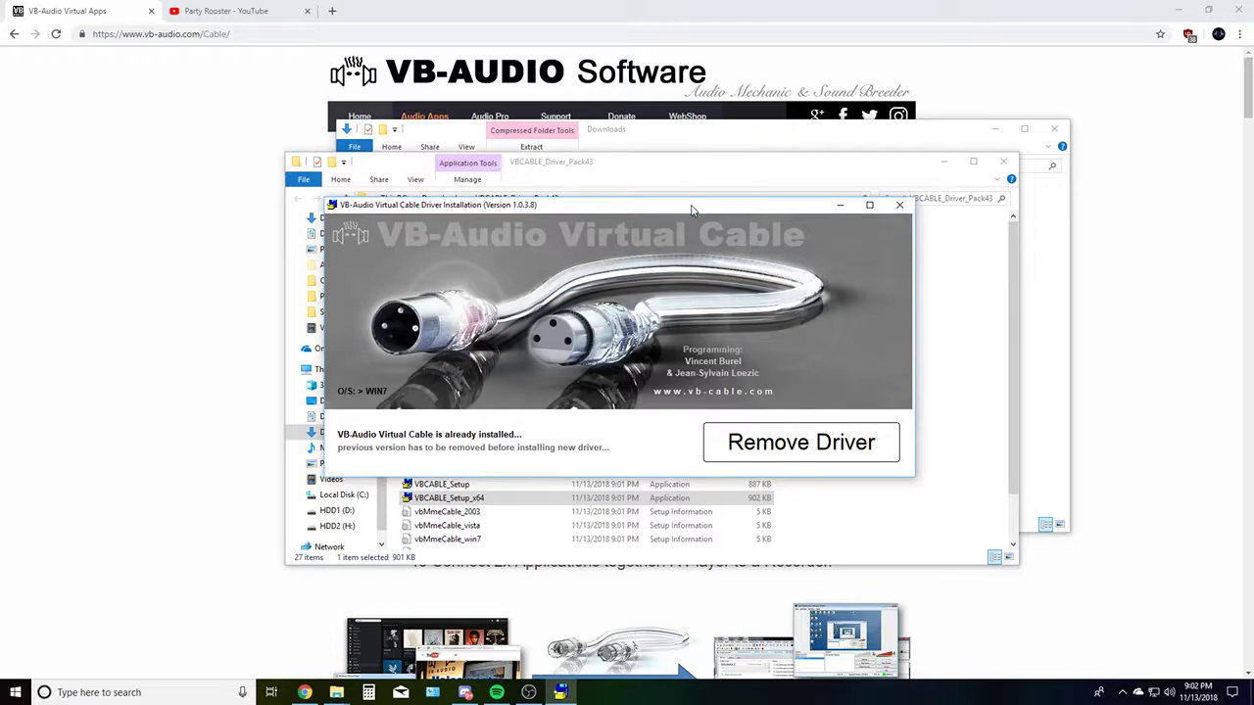
mouse_move(686, 206)
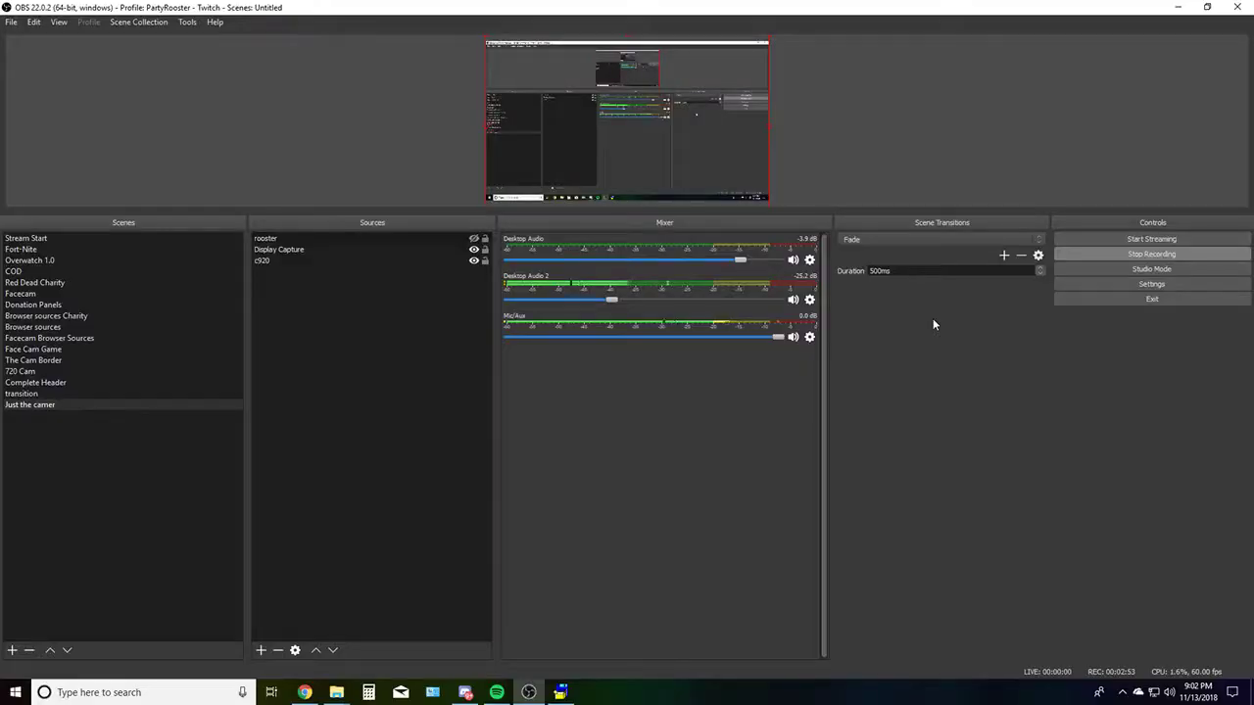
mouse_move(449, 316)
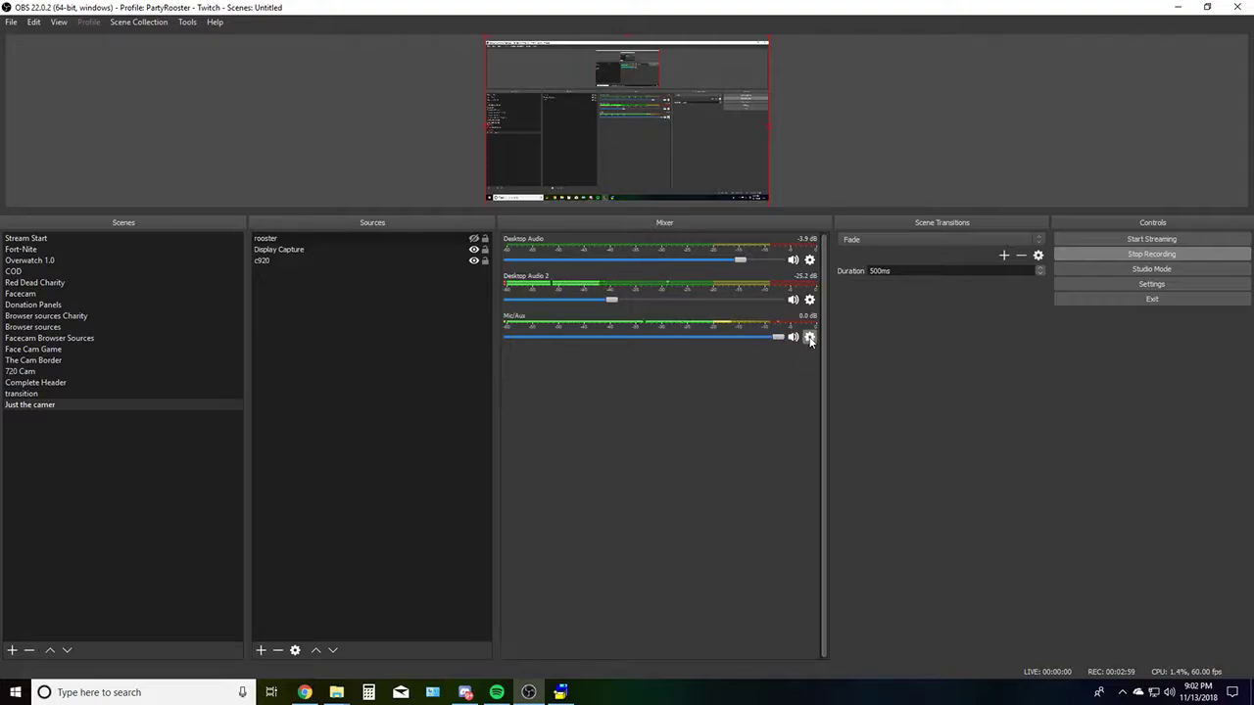
Set Mic/Aux audio monitoring to Monitor and Output in Advanced Audio Properties and close it.
click(811, 337)
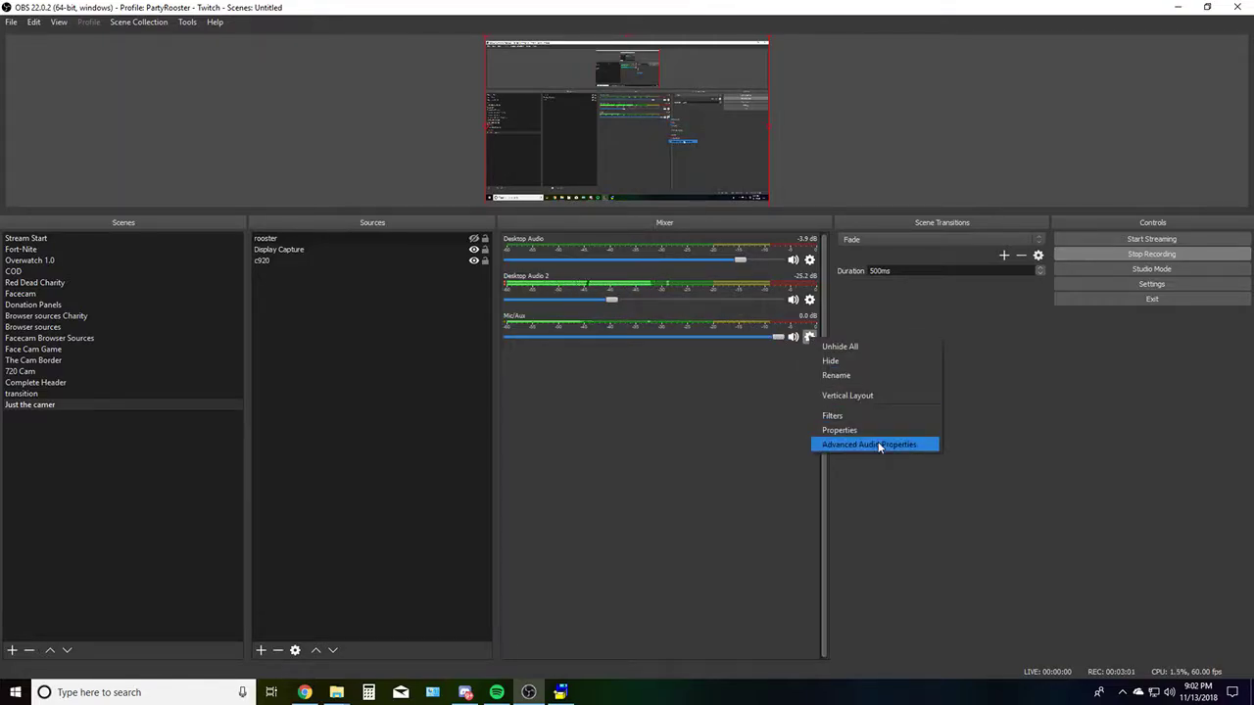
click(870, 445)
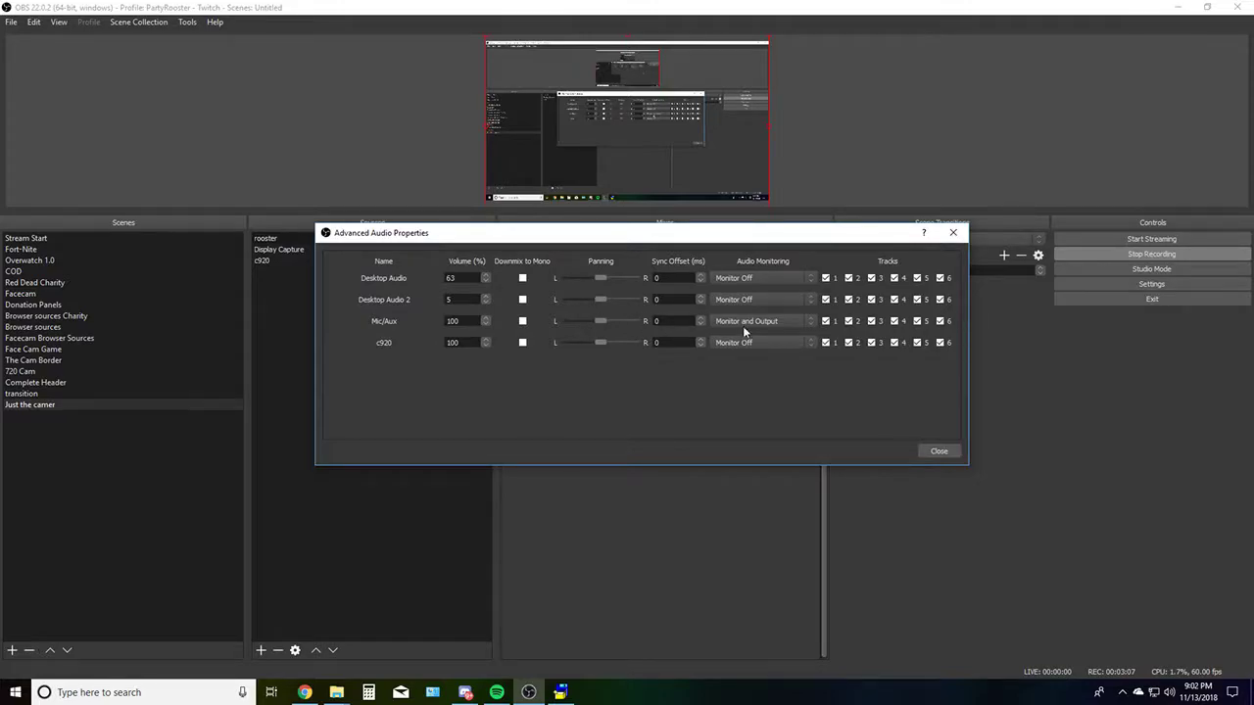
click(762, 321)
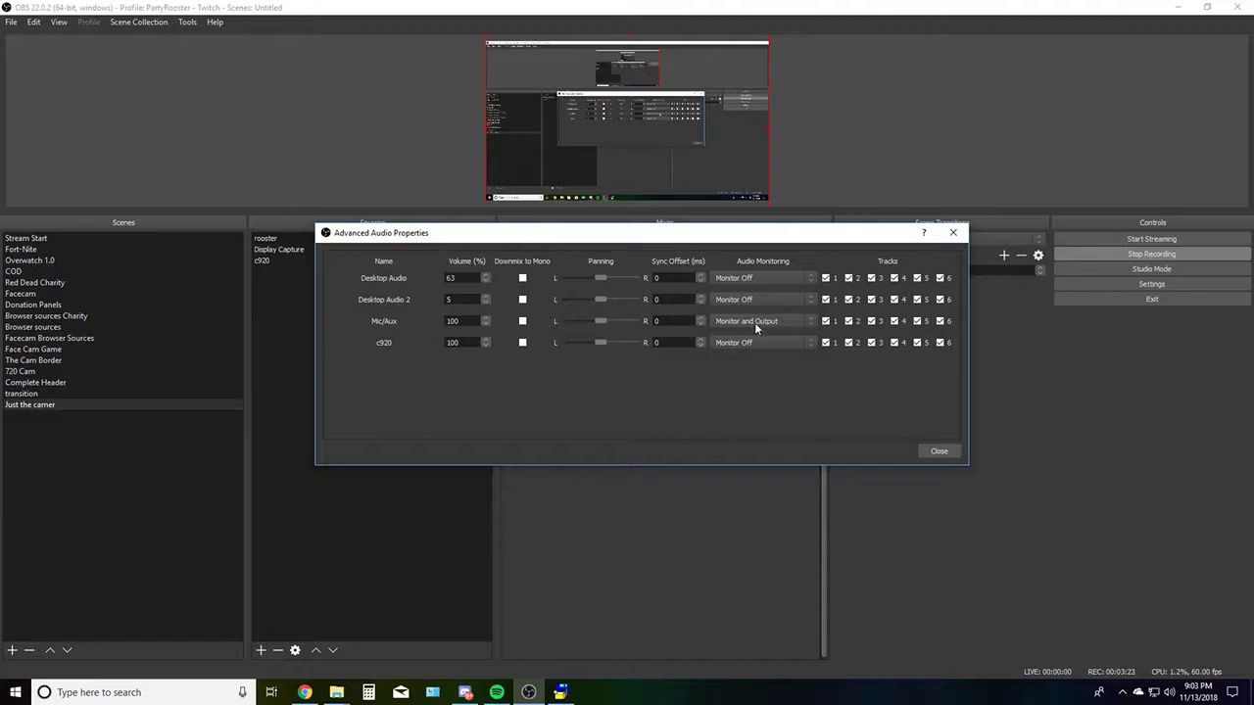
click(936, 450)
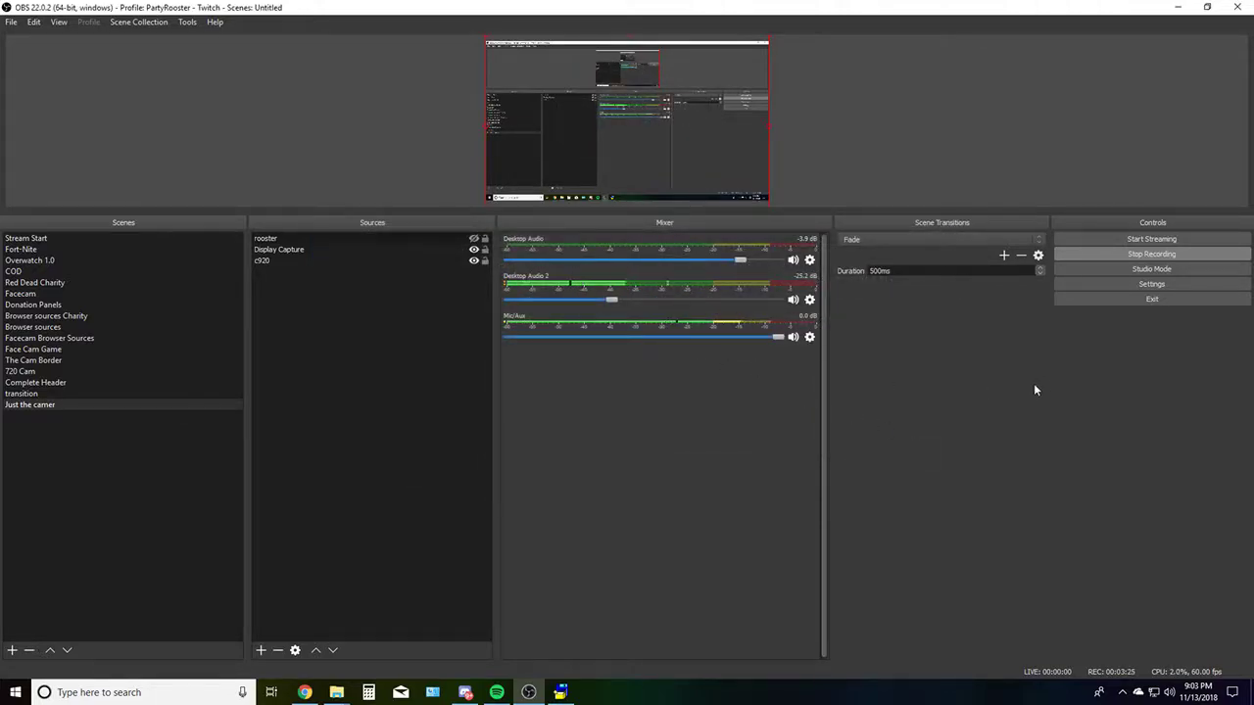
In Advanced settings, set the monitoring device to CABLE Input, disable Windows audio ducking, and save.
click(1152, 284)
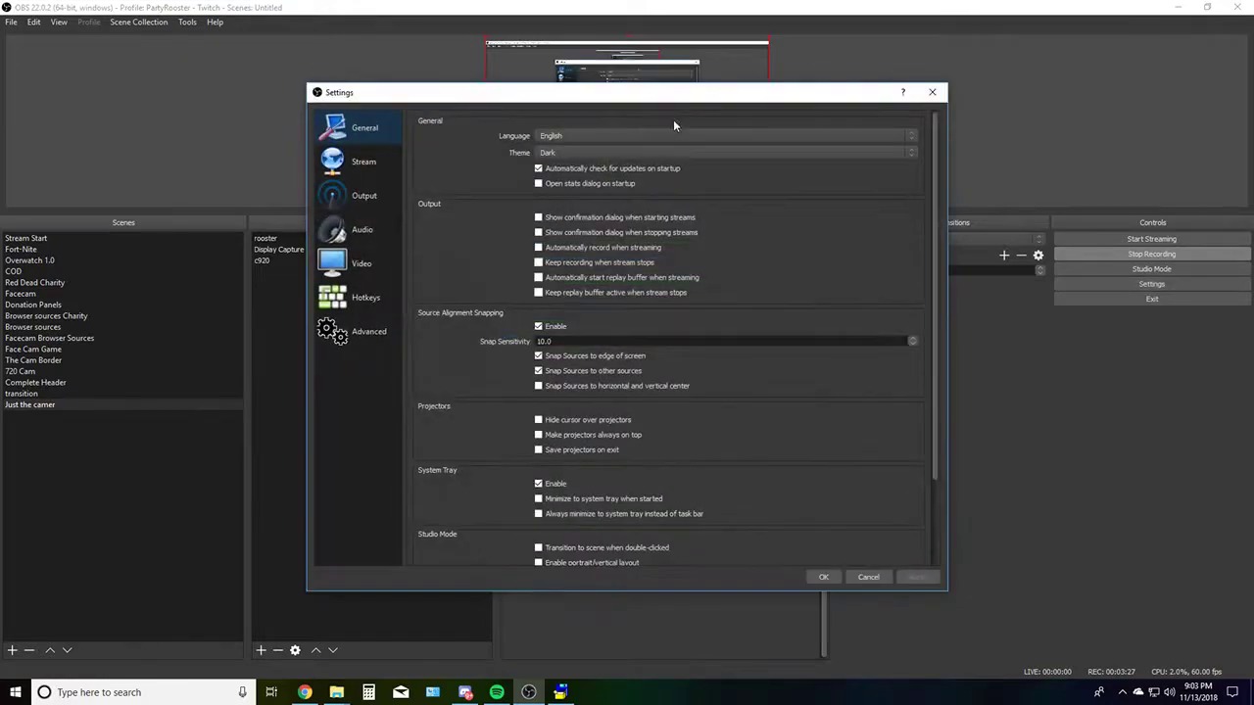
click(368, 331)
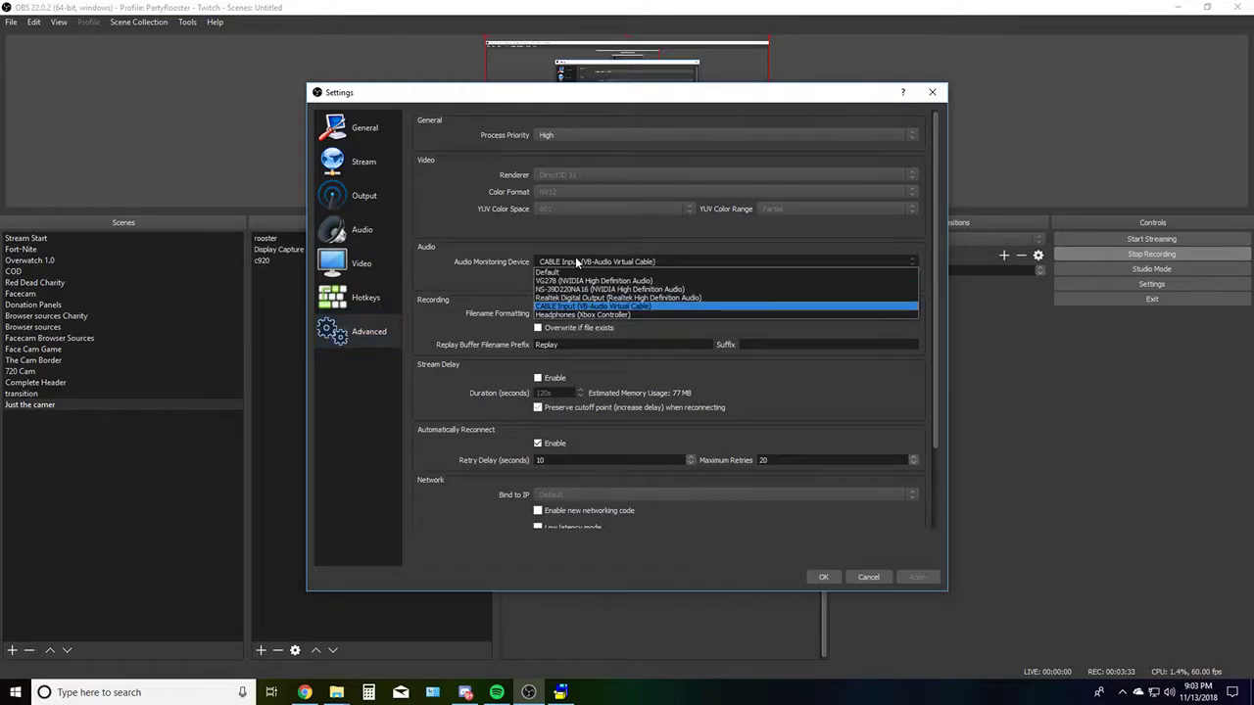
mouse_move(588, 313)
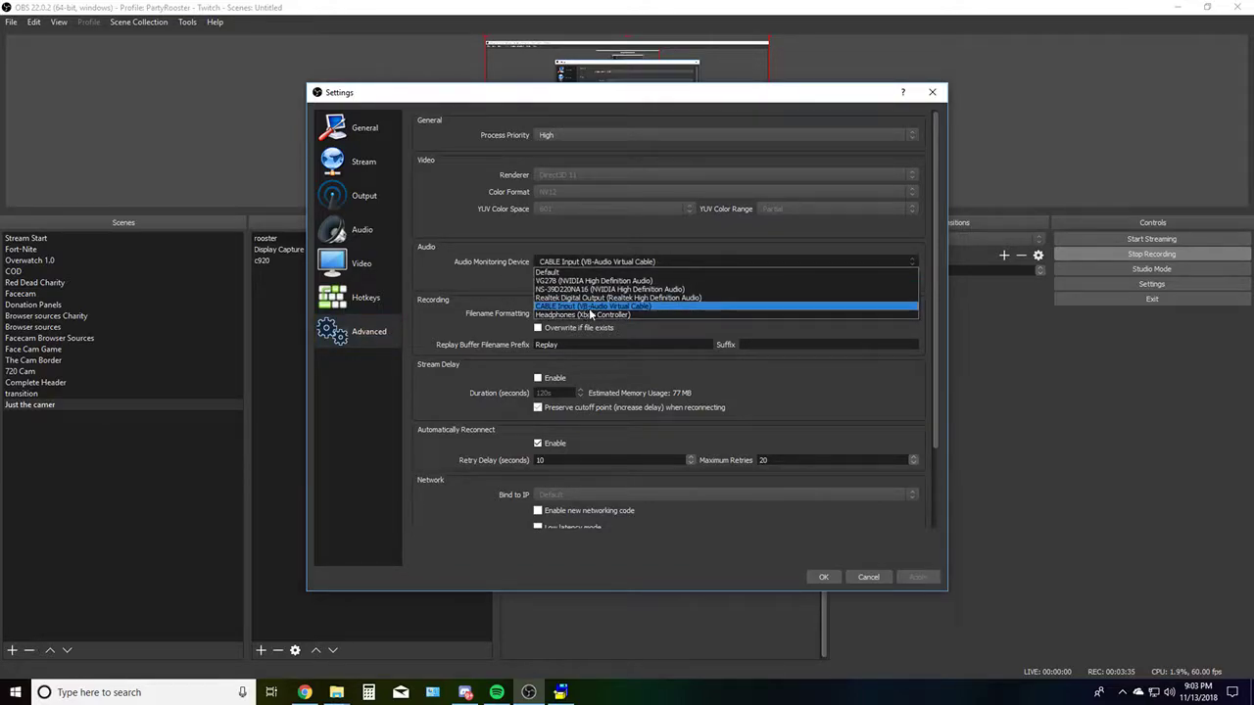
click(592, 305)
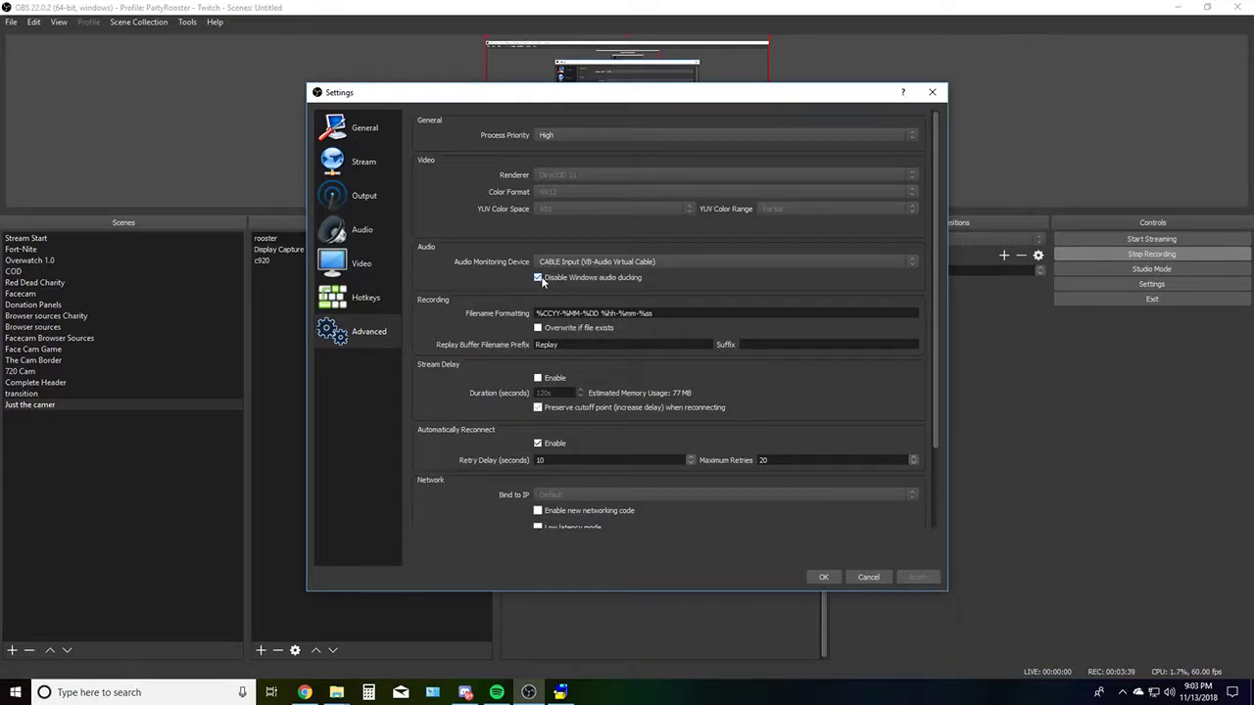
click(537, 278)
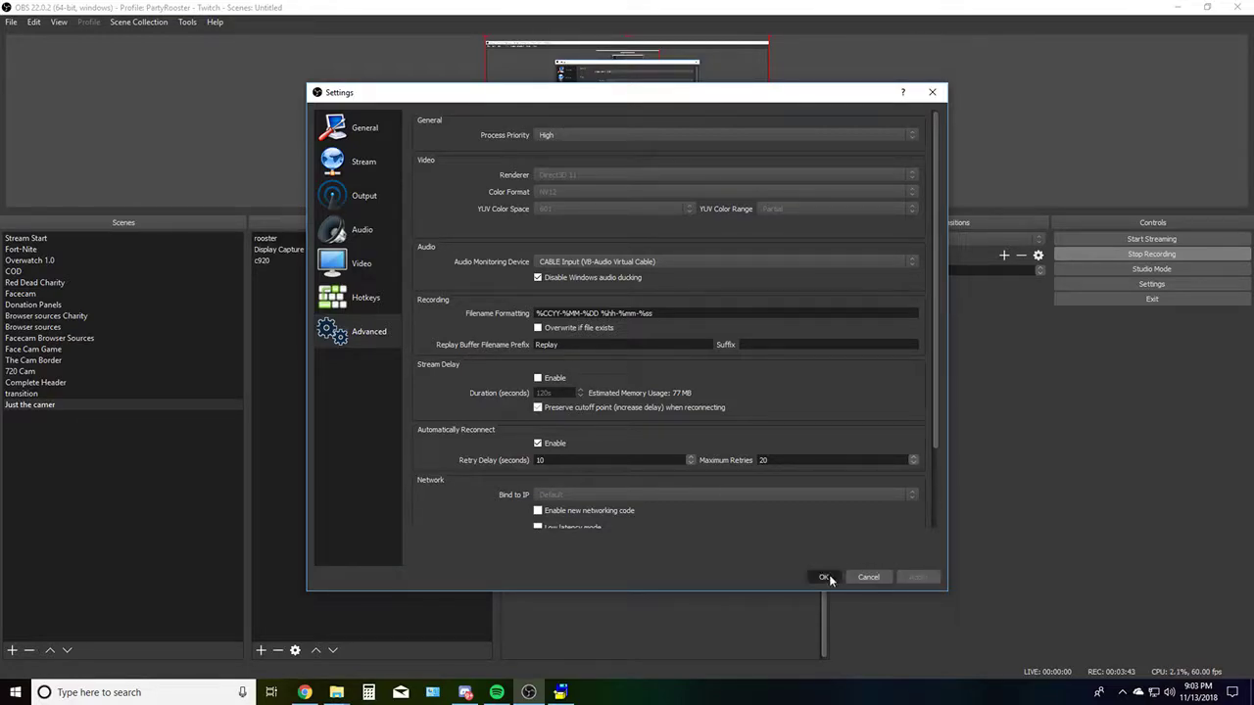
click(823, 576)
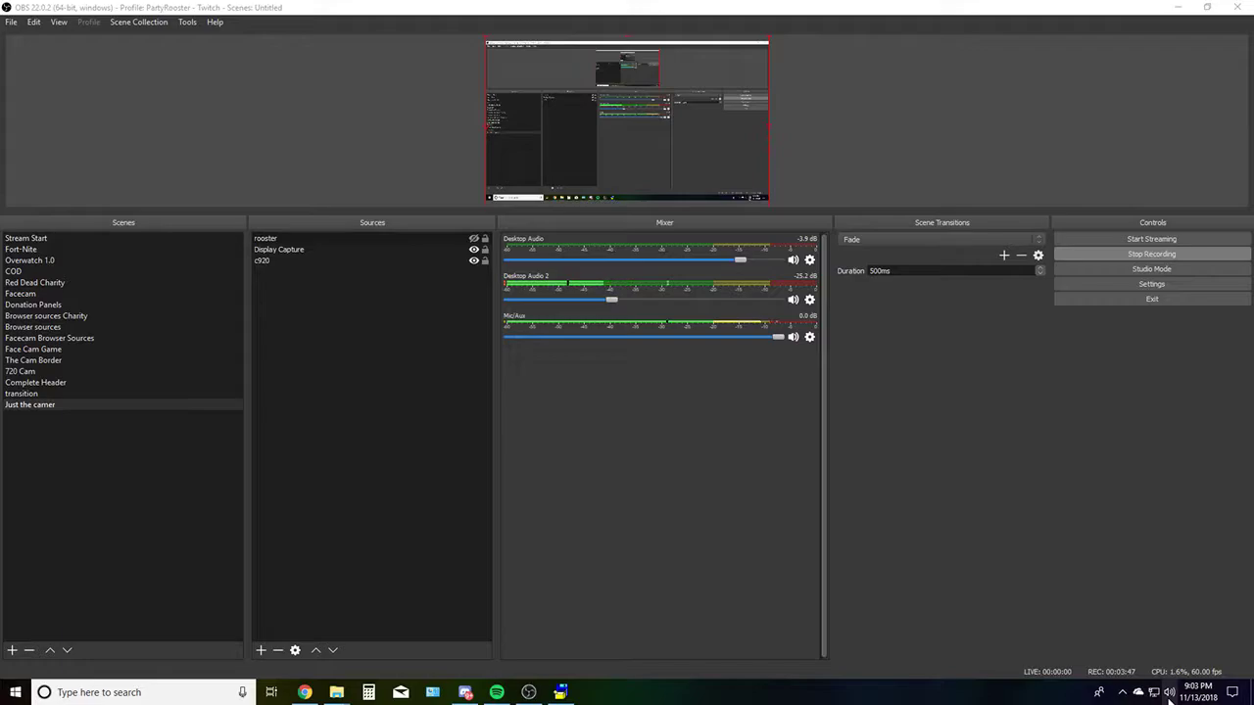
From the tray Sounds dialog, show the Listen properties of the CABLE Output recording device.
right_click(1170, 691)
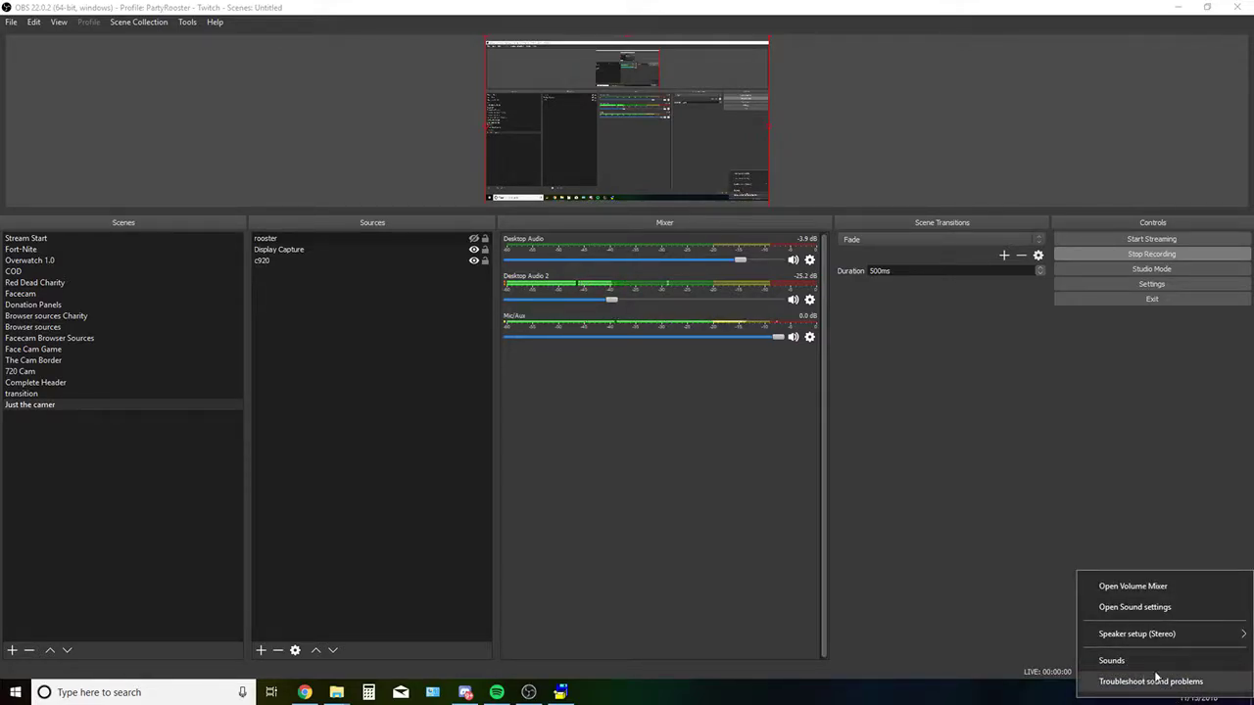
click(989, 510)
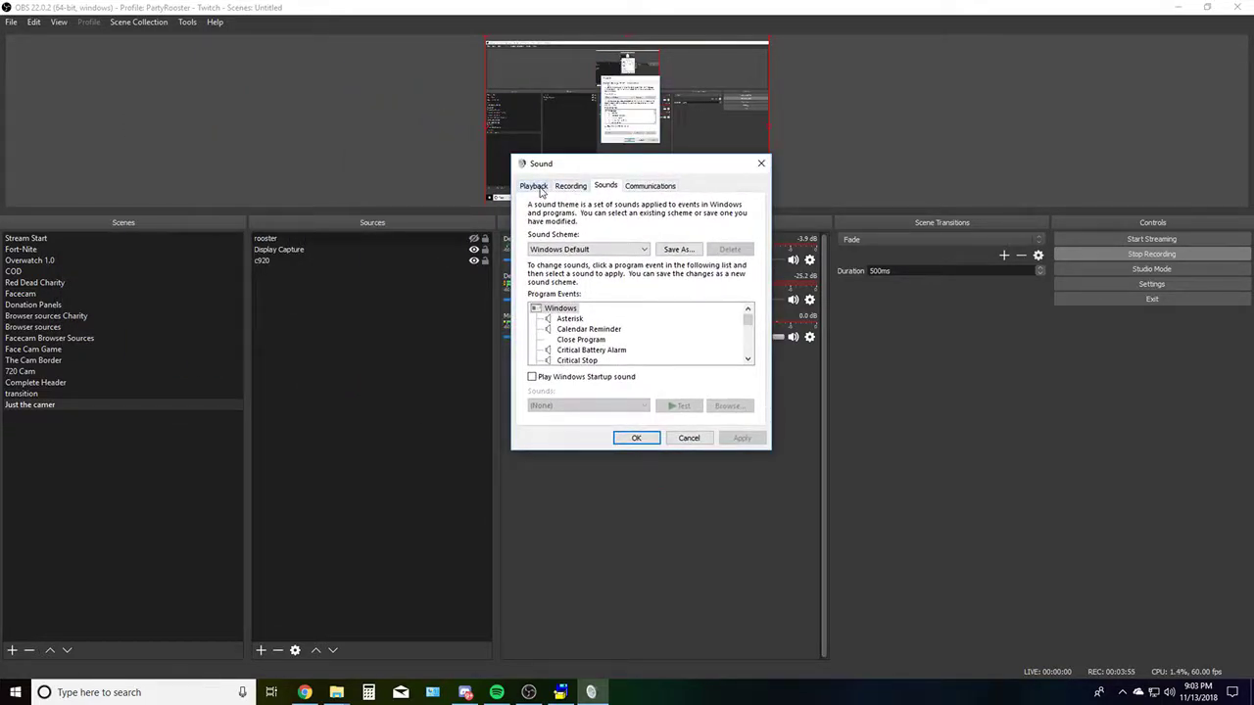
click(570, 184)
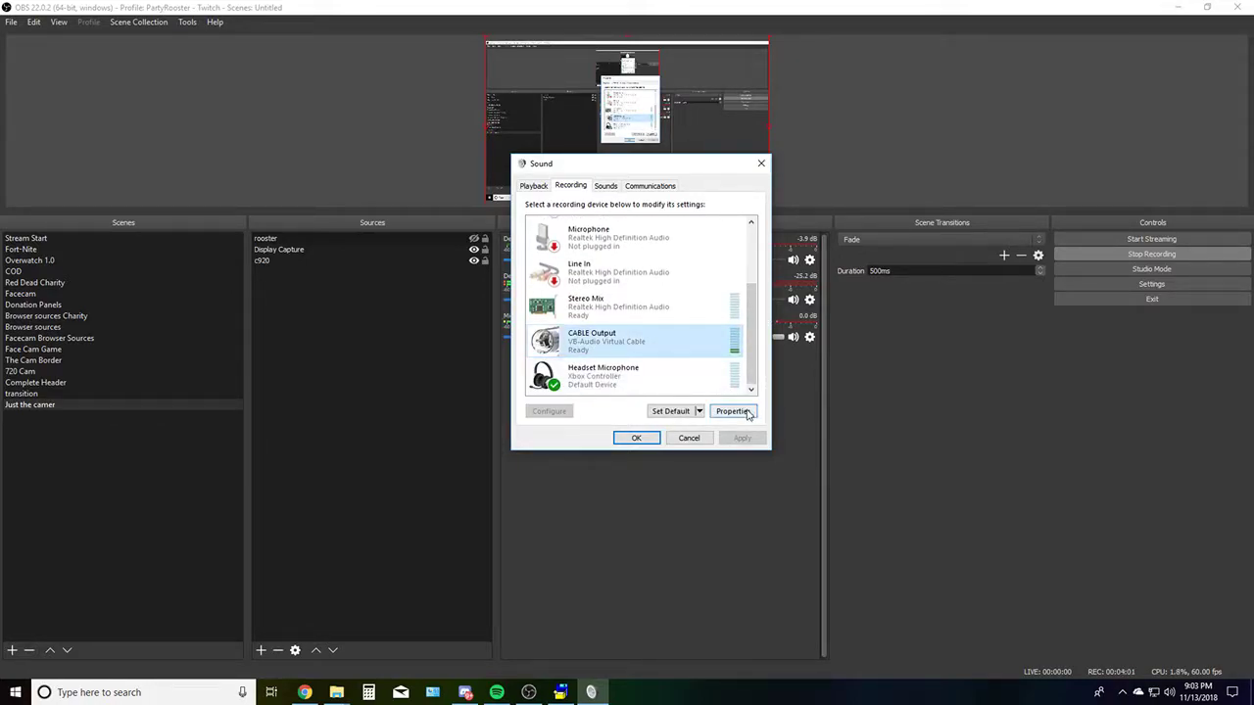
click(733, 412)
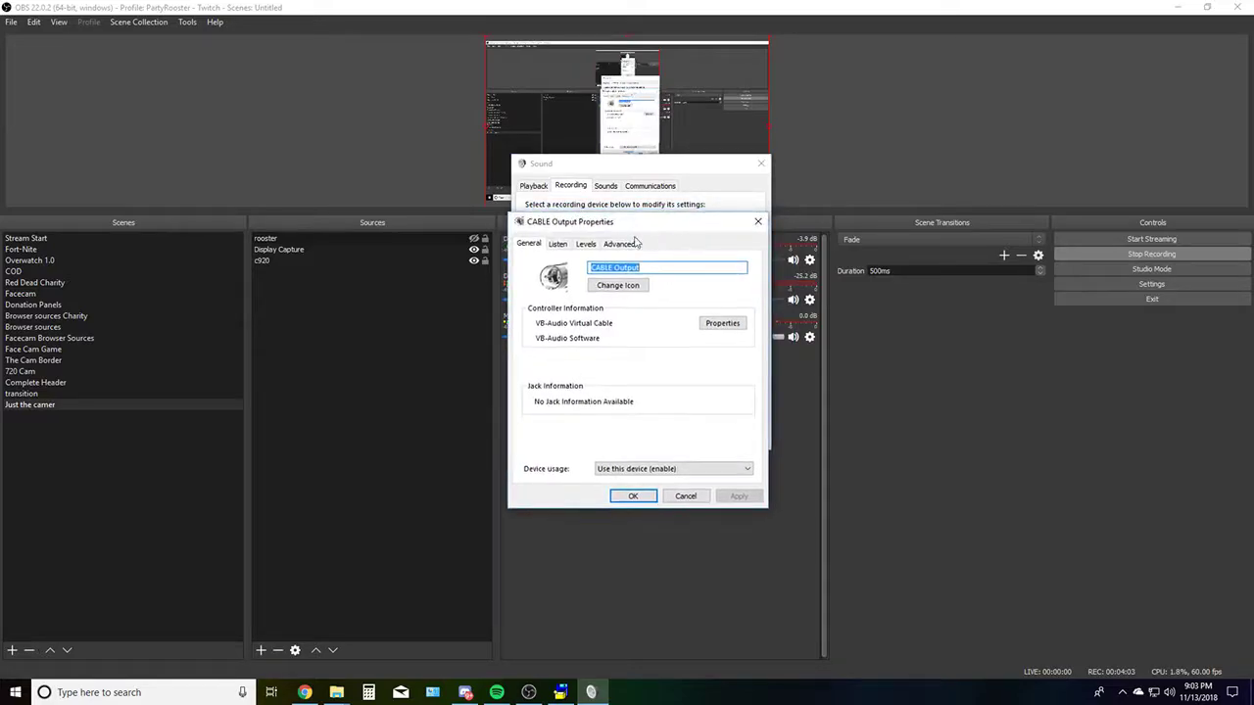
click(557, 243)
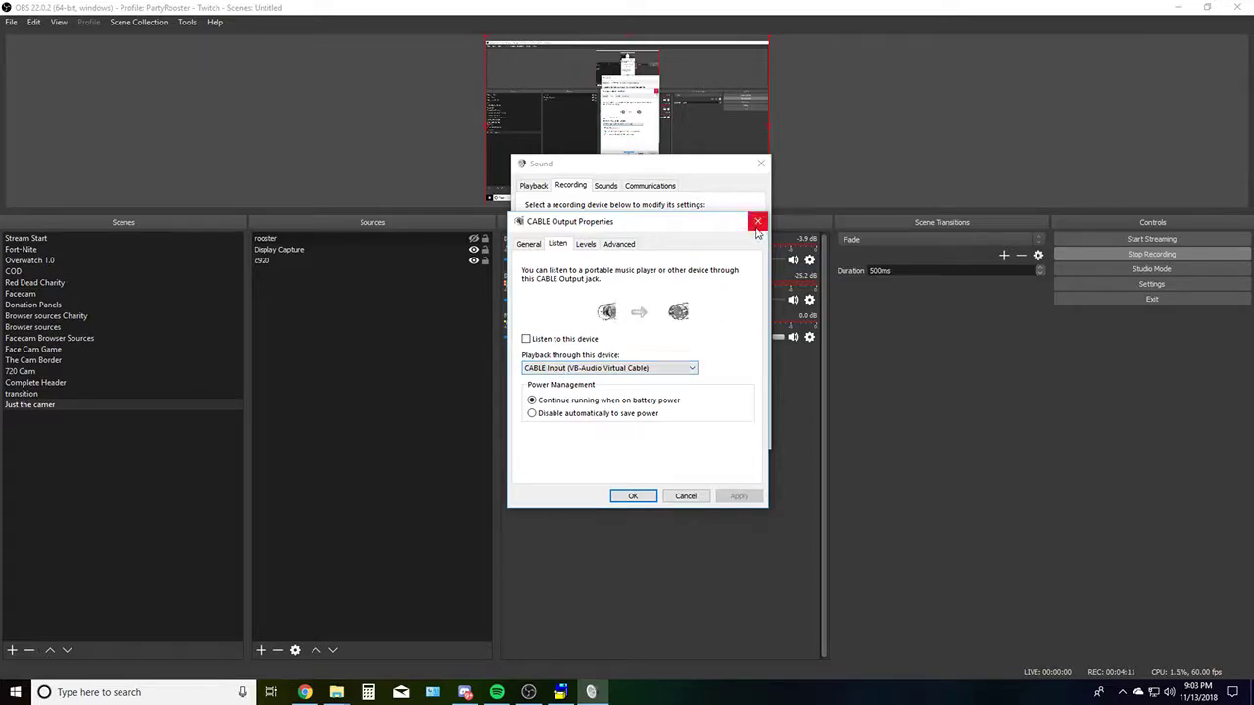
Close CABLE Output Properties, scroll to CABLE Input in Playback, and review the Recording device list.
click(759, 221)
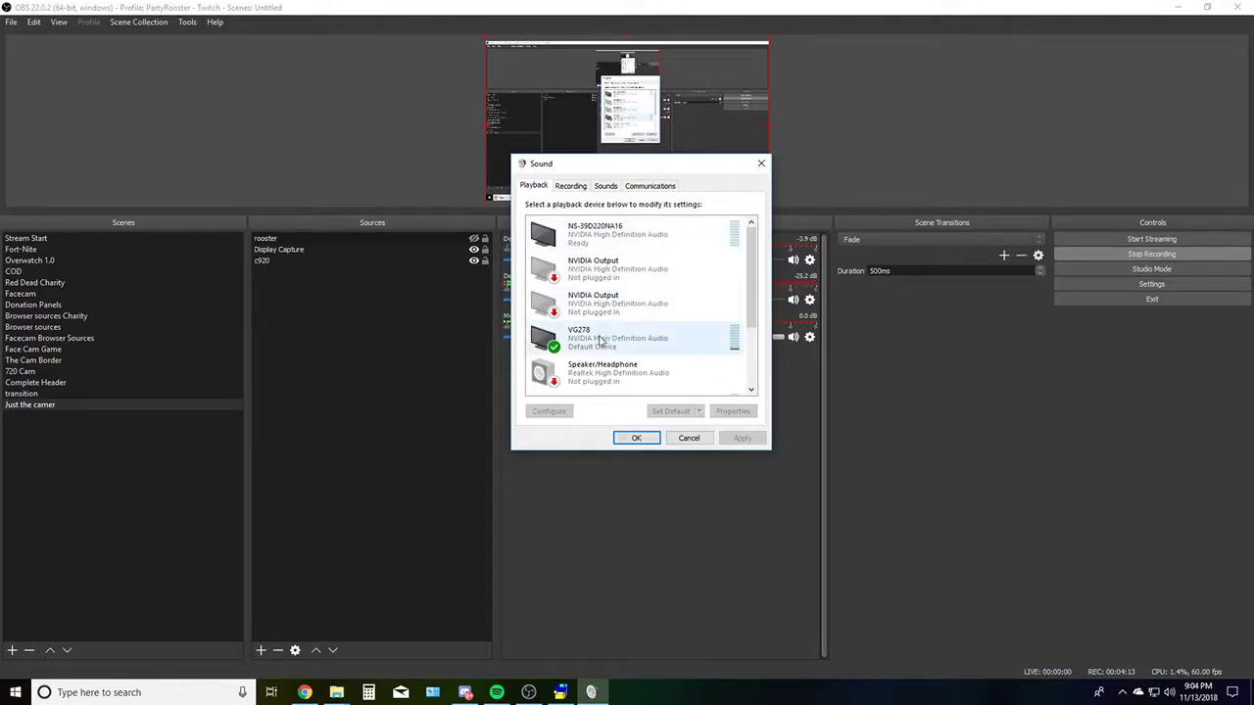
scroll(down, 3)
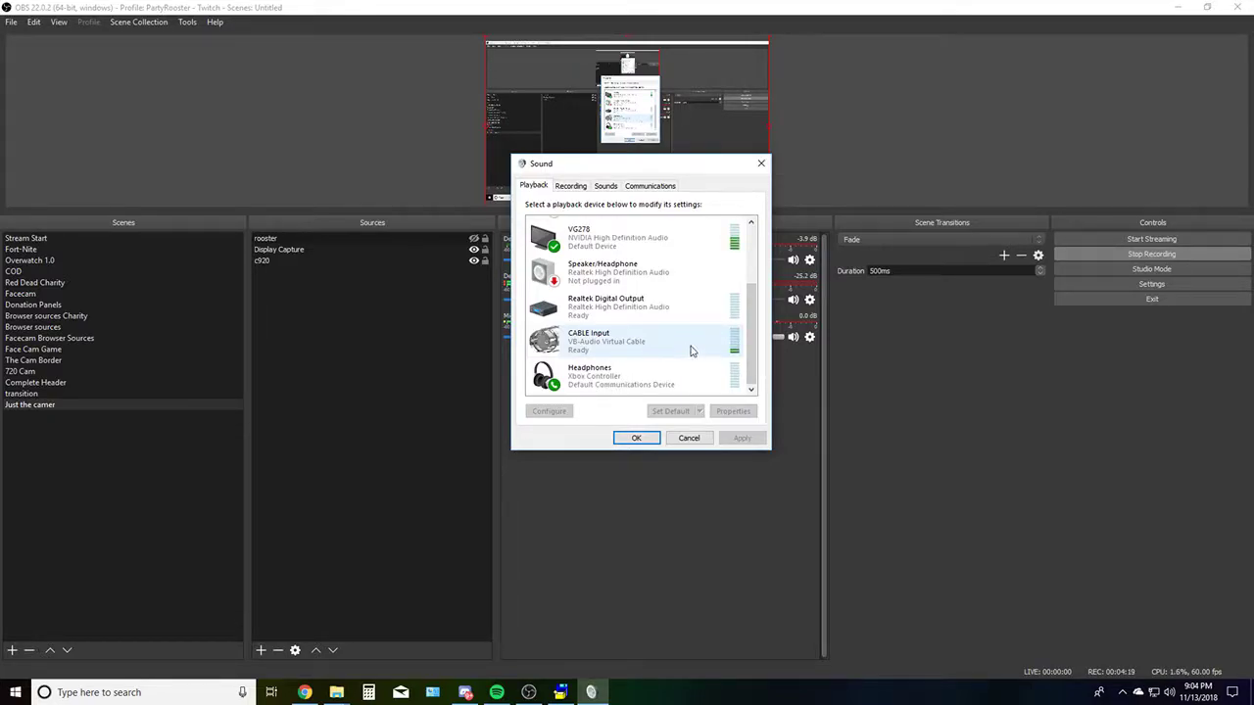
click(570, 184)
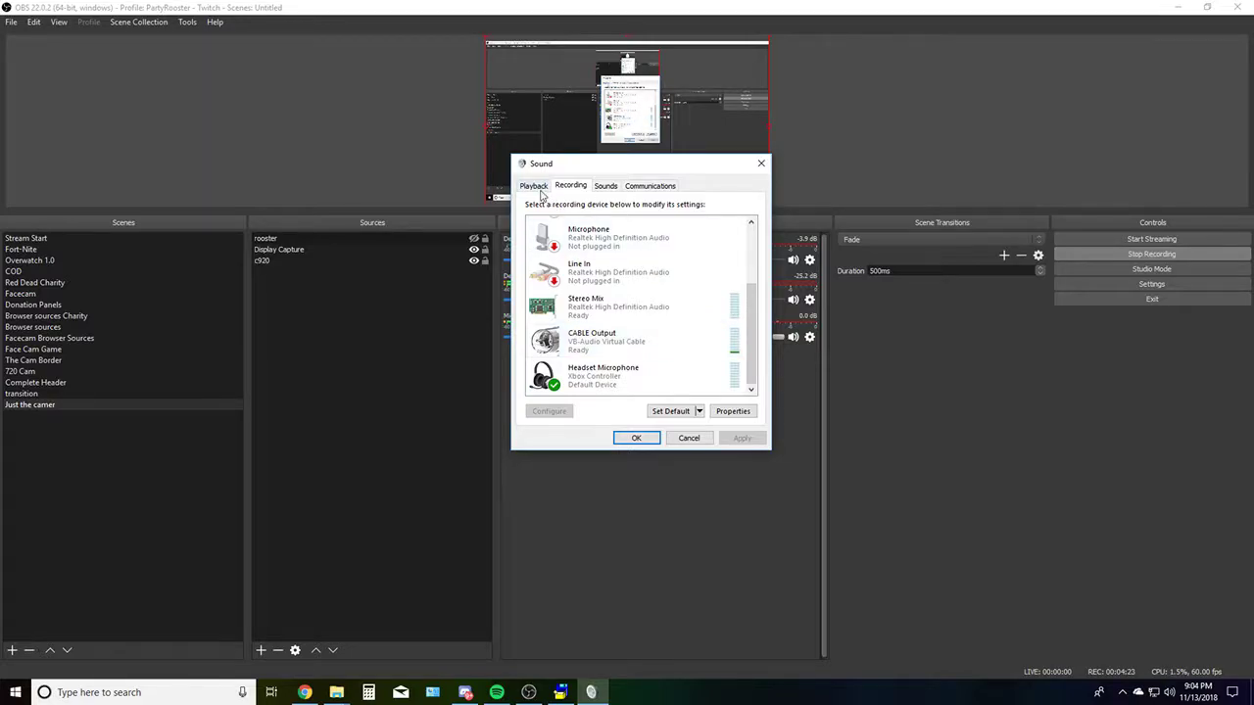
click(607, 341)
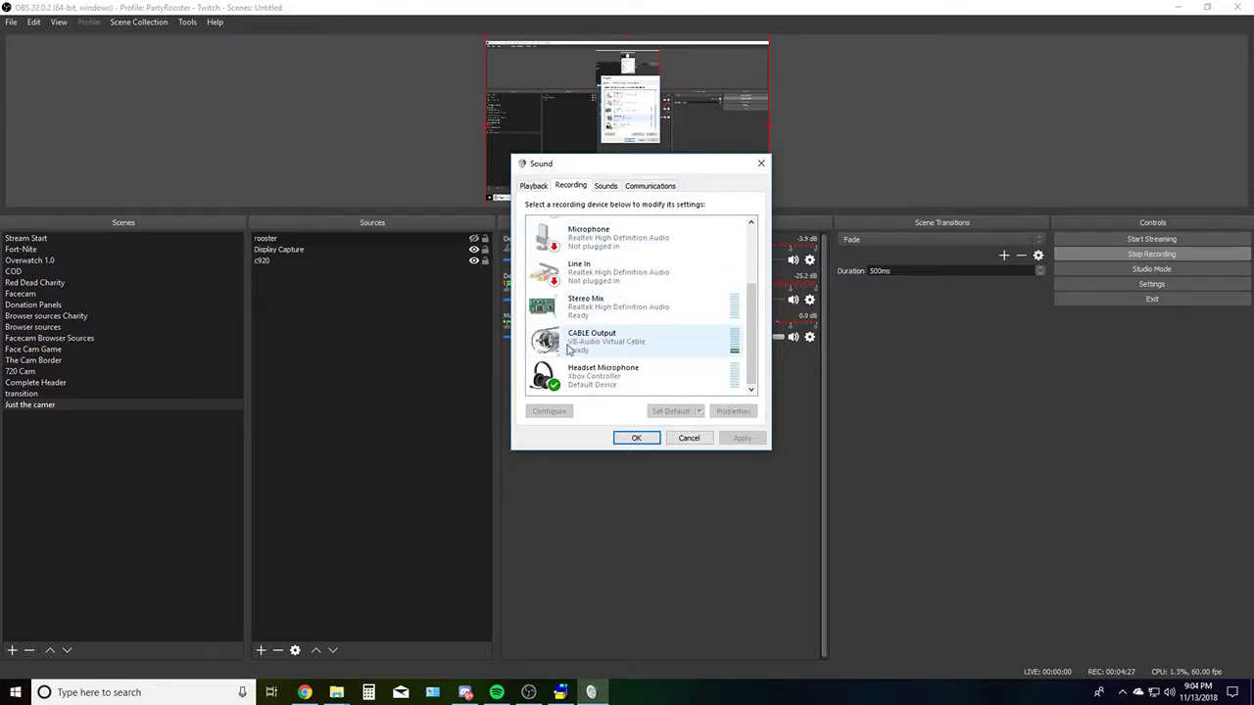
click(604, 376)
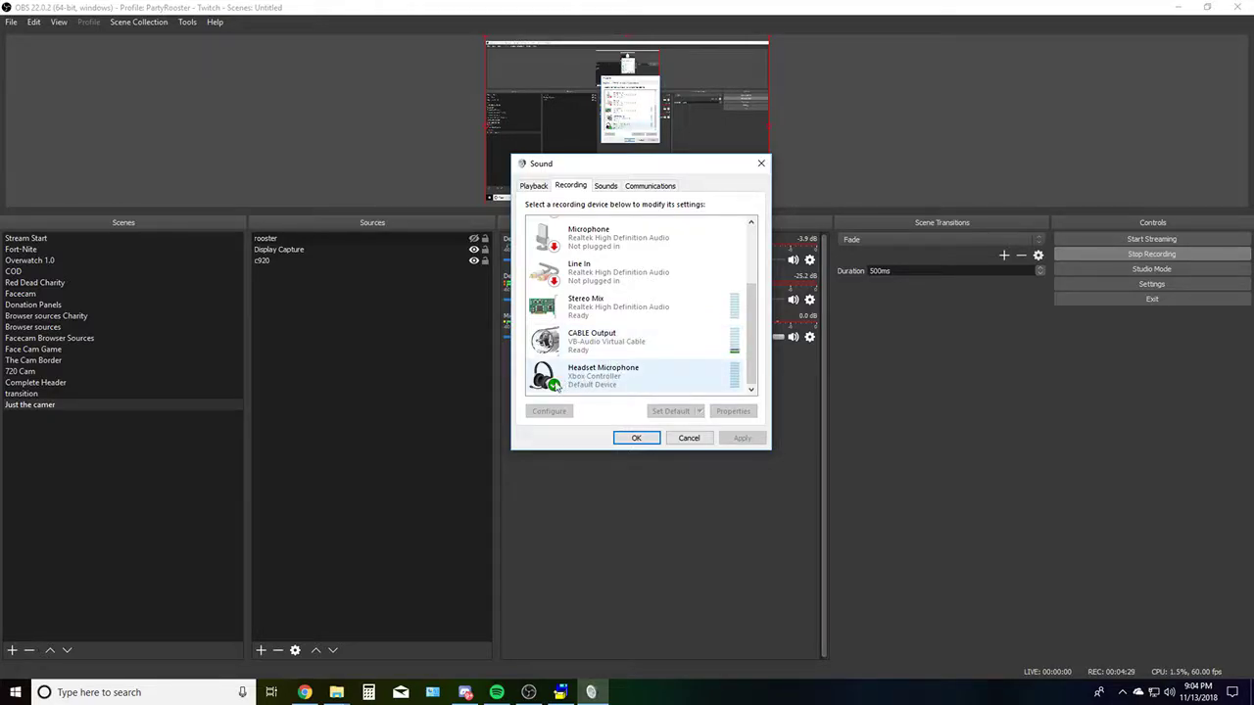
click(608, 341)
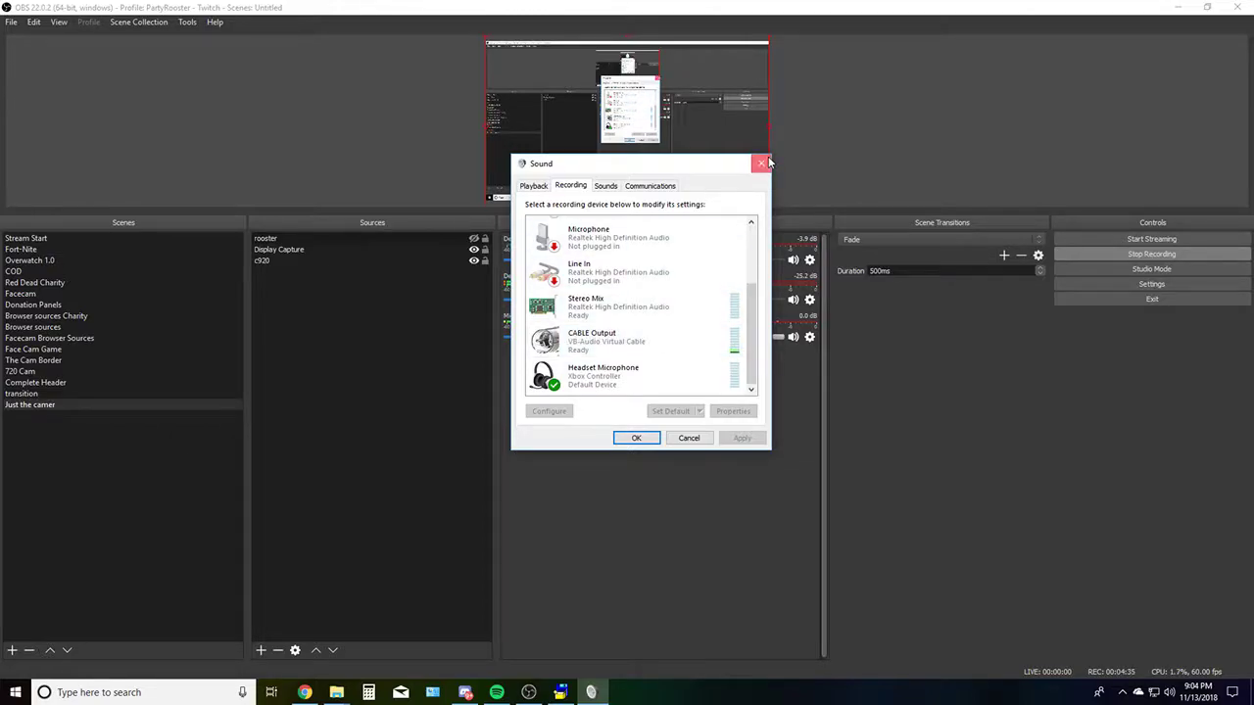
click(760, 165)
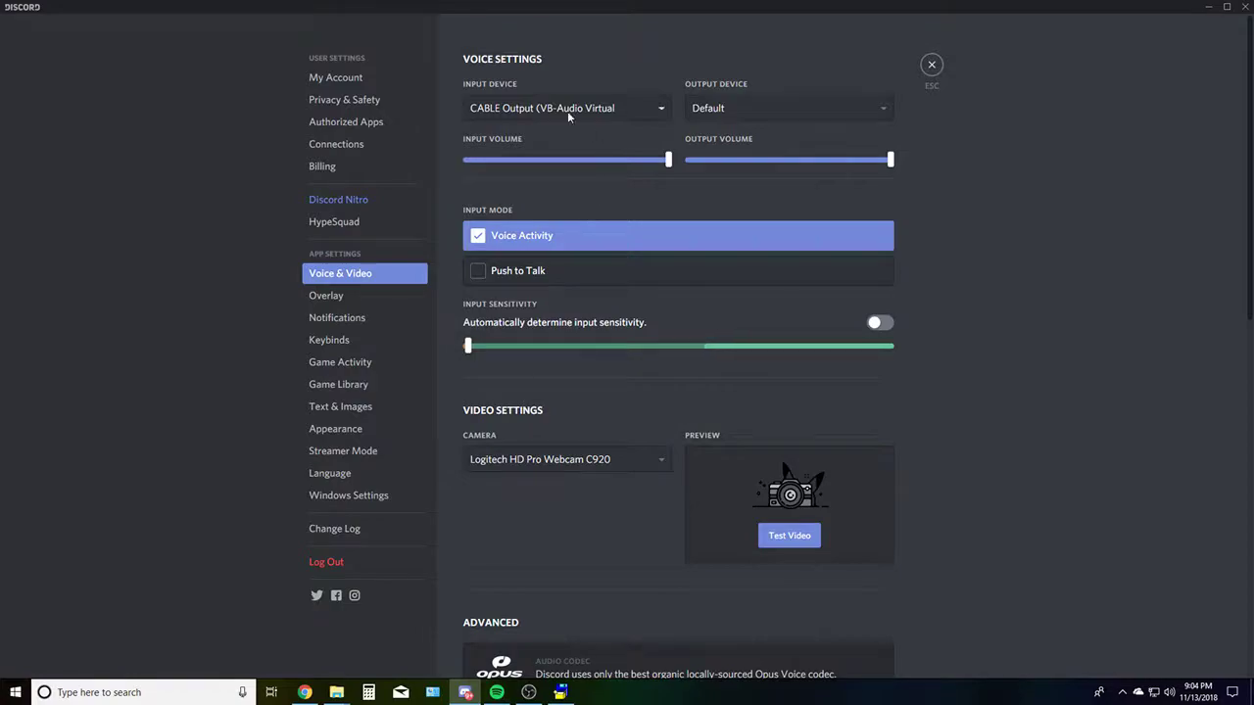
mouse_move(911, 292)
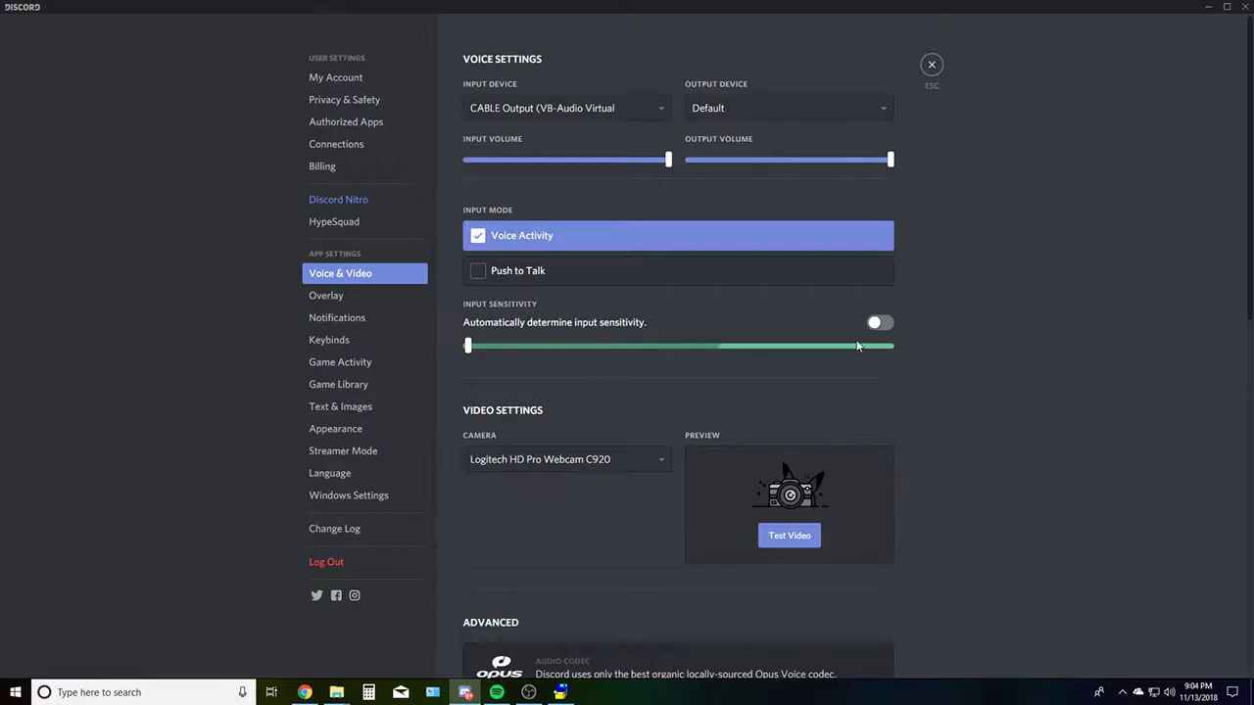
Leave Discord's voice settings with input on CABLE Output and return to the general channel.
click(930, 64)
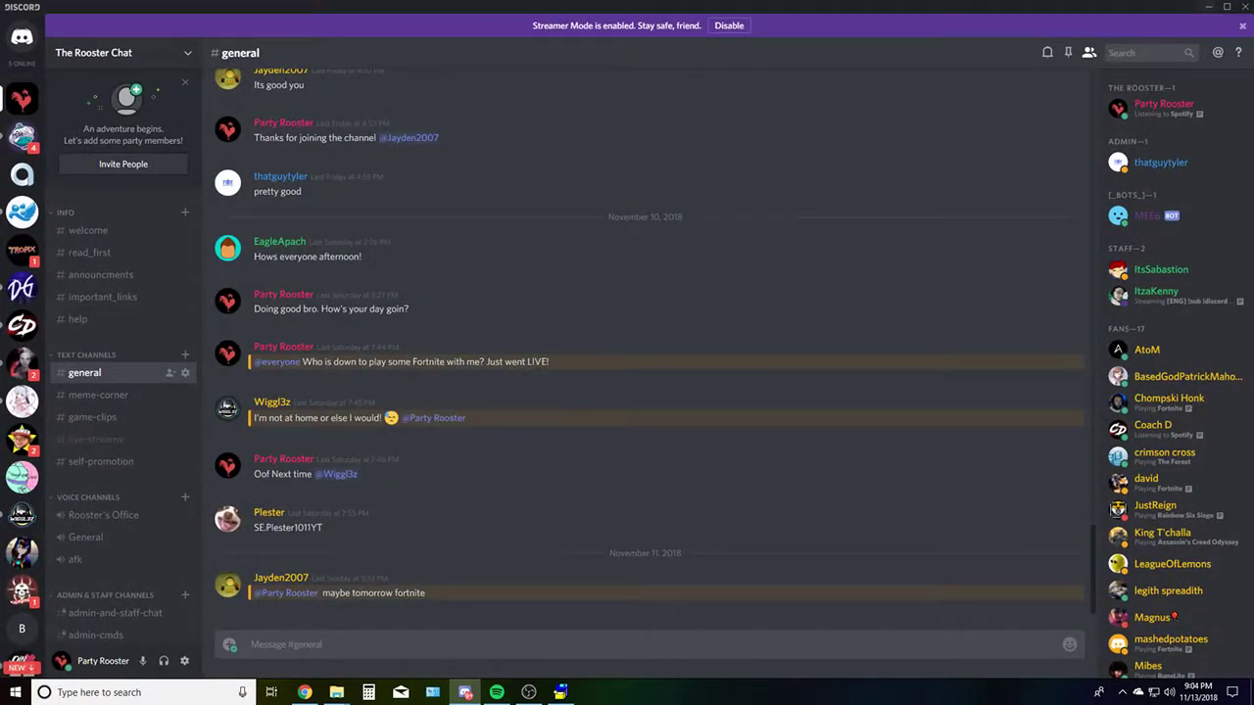